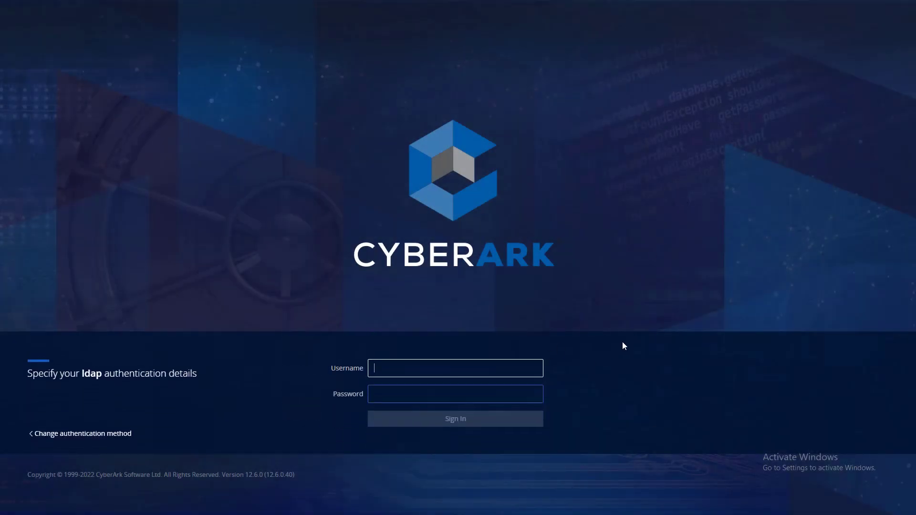
Sign in to PVWA as LDAP user Mike.
{"action": "type", "text": "Mike"}
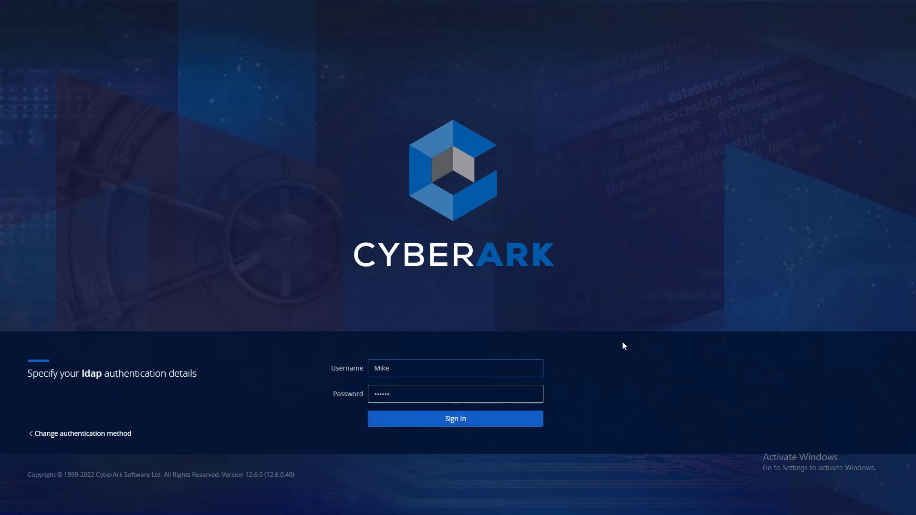
{"action": "left_click", "coordinate": [455, 418]}
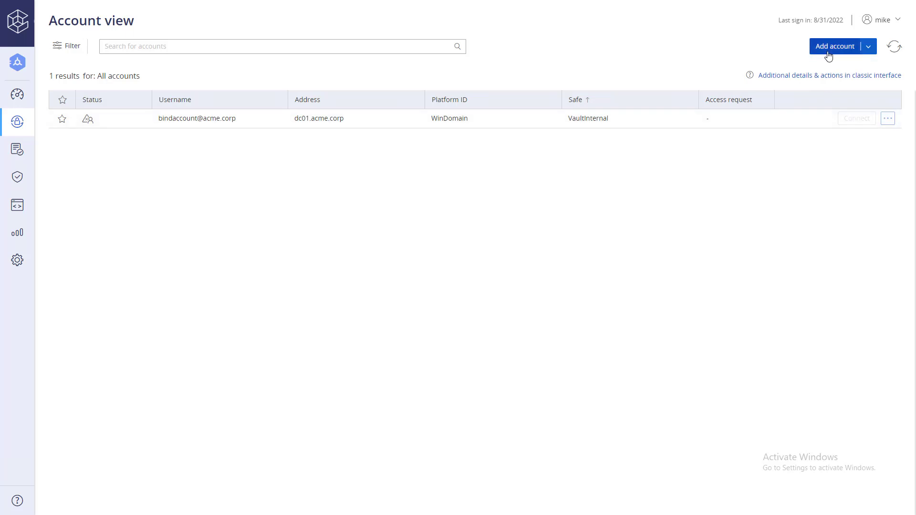
Start a new *NIX account on the Lin Root SSH 30 platform.
{"action": "left_click", "coordinate": [835, 47]}
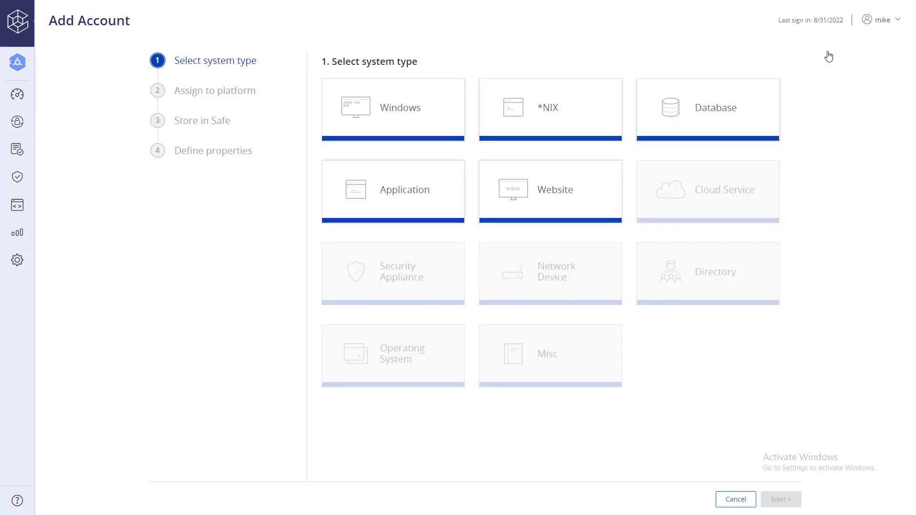
{"action": "left_click", "coordinate": [549, 108]}
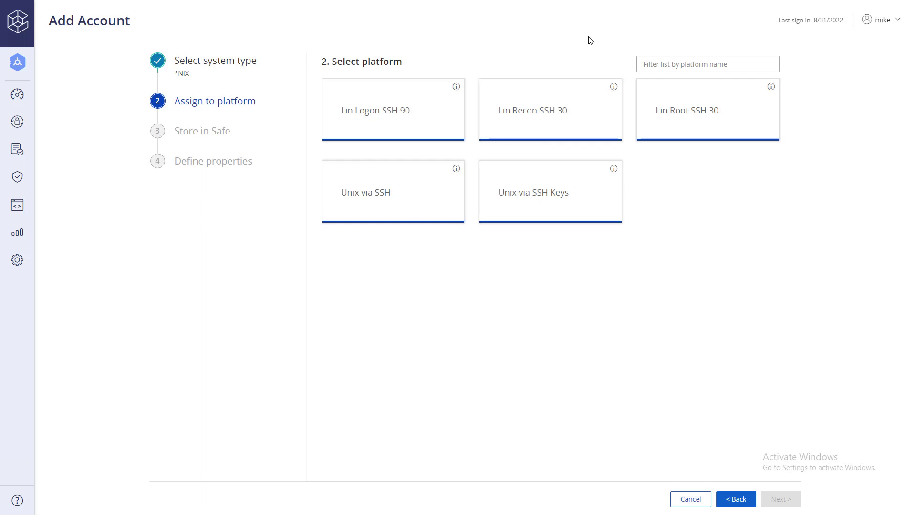
{"action": "left_click", "coordinate": [707, 109]}
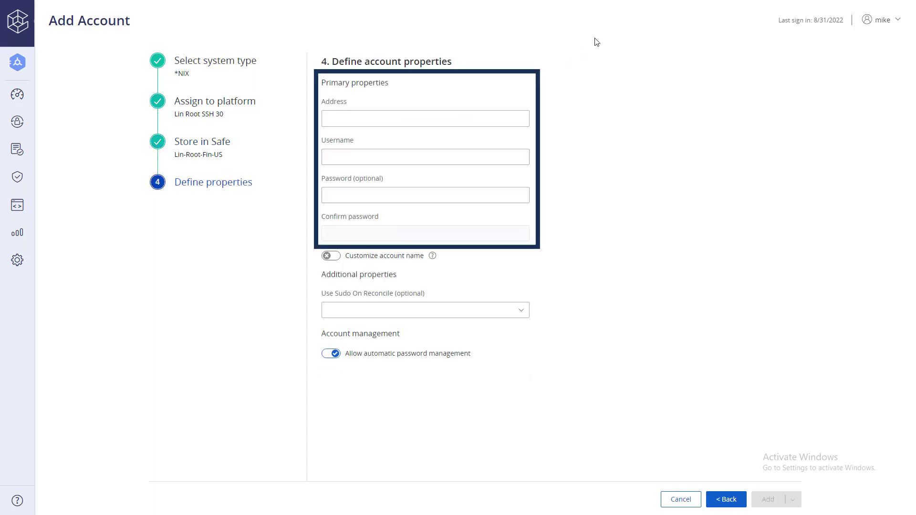
Enter address target-lin.acme.corp, username root and the password, then add the account.
{"action": "left_click", "coordinate": [425, 117]}
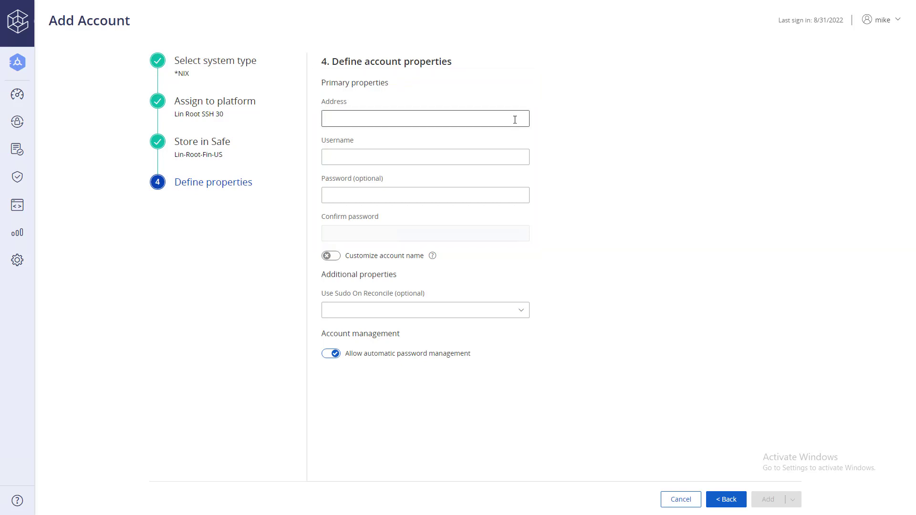
{"action": "type", "text": "target-lin.acme.corp"}
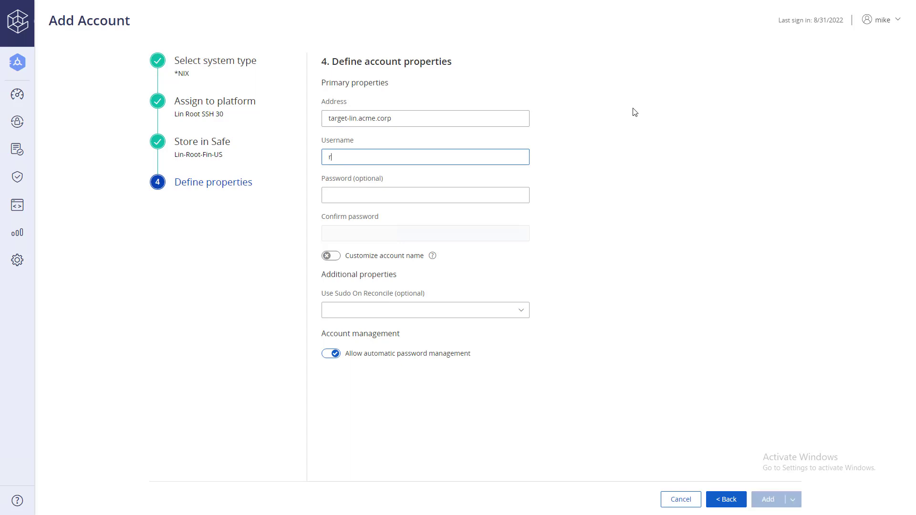
{"action": "left_click", "coordinate": [425, 233]}
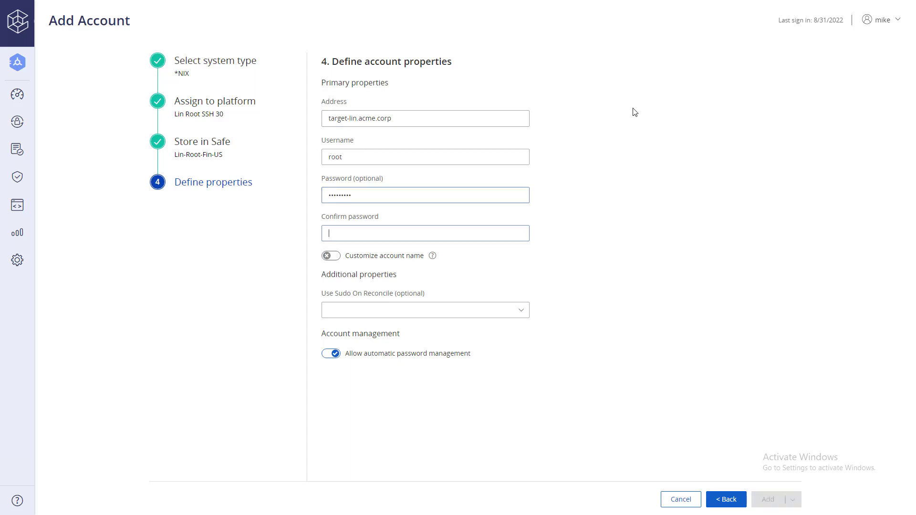
{"action": "type", "text": "••••••••"}
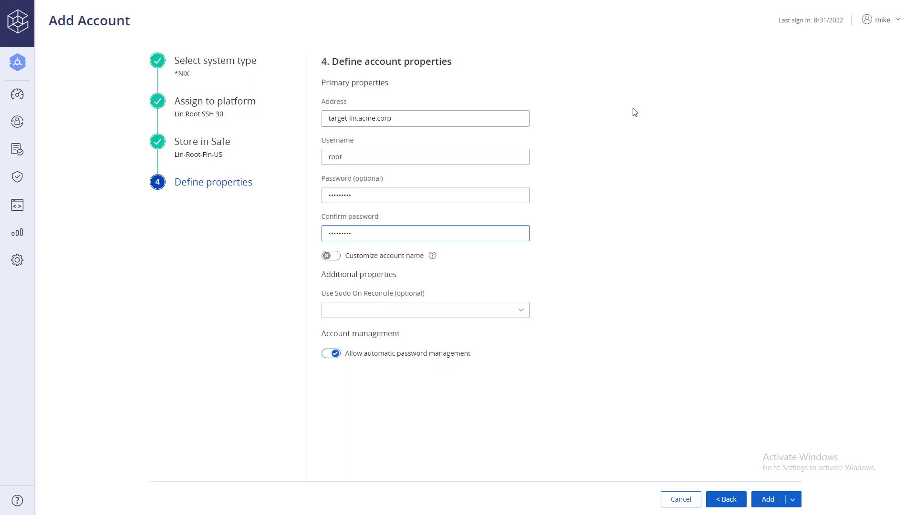
{"action": "left_click", "coordinate": [407, 353]}
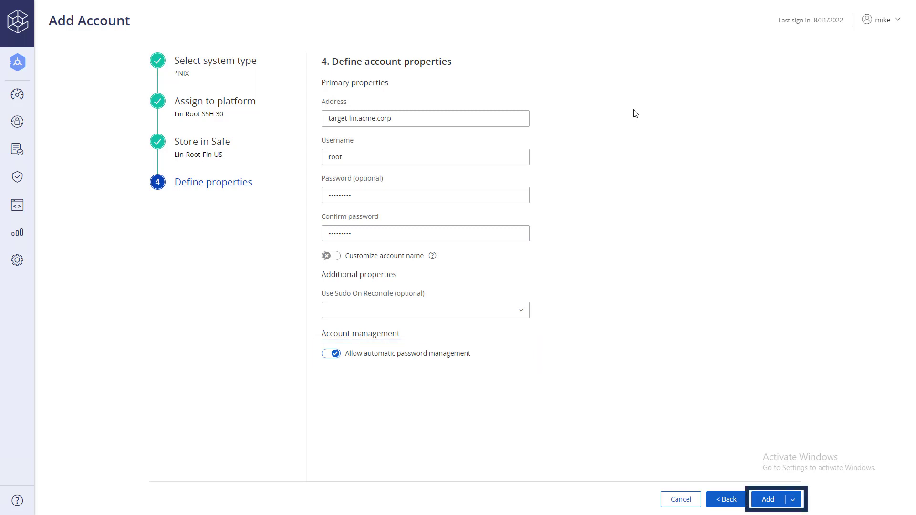
{"action": "mouse_move", "coordinate": [767, 499]}
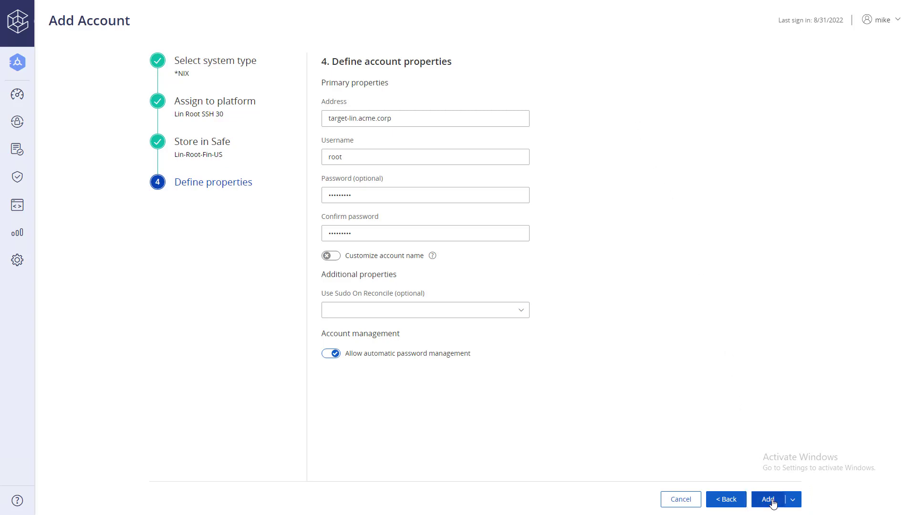
{"action": "left_click", "coordinate": [770, 500]}
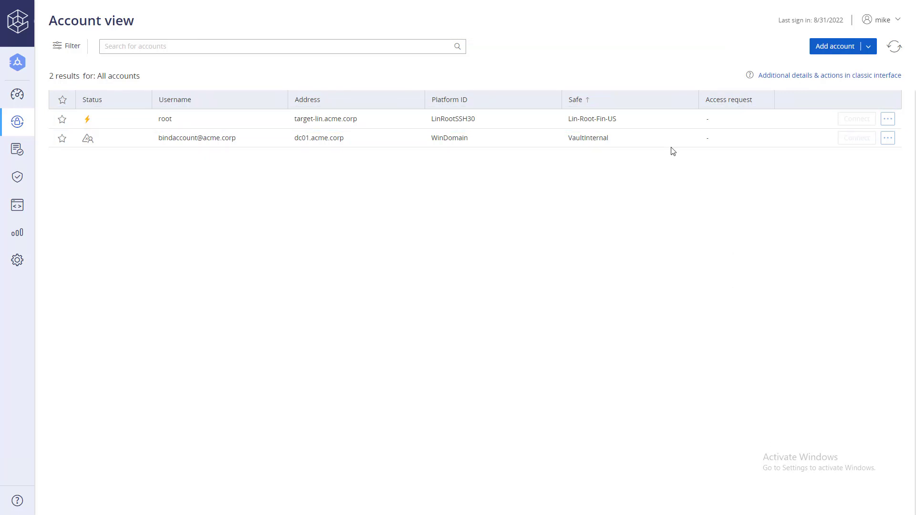
Mark the root account for a password change, confirm, and refresh the accounts list.
{"action": "left_click", "coordinate": [165, 119]}
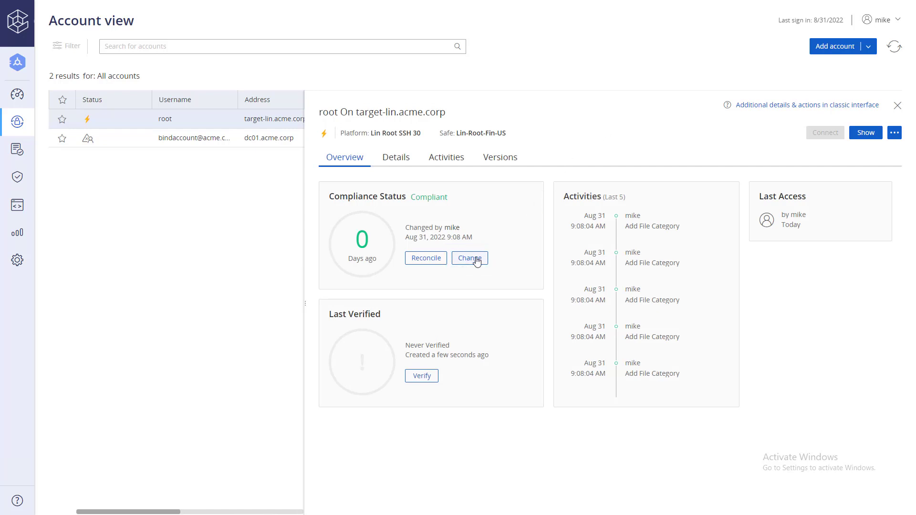
{"action": "left_click", "coordinate": [468, 258]}
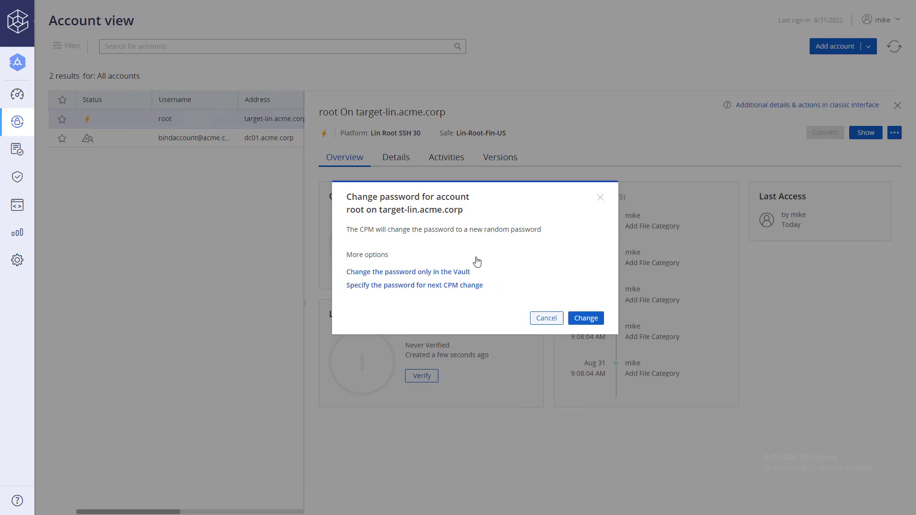
{"action": "left_click", "coordinate": [407, 271]}
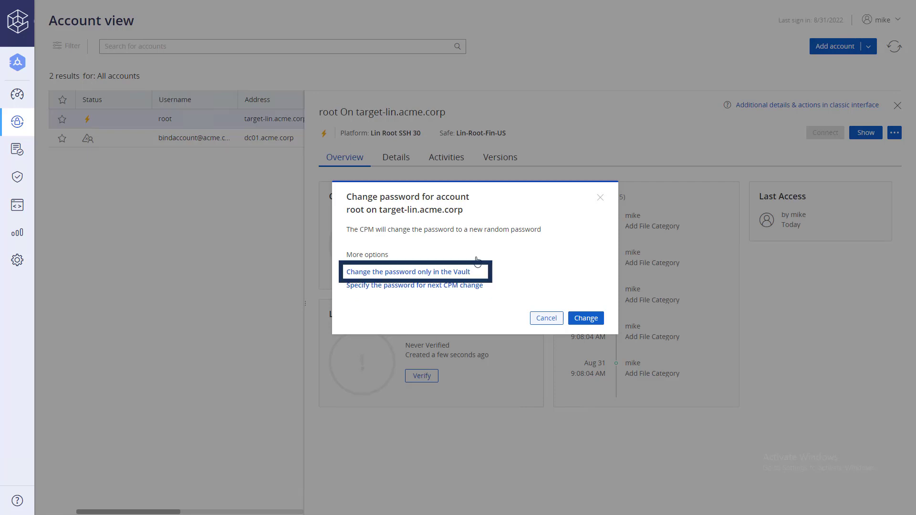
{"action": "mouse_move", "coordinate": [503, 274]}
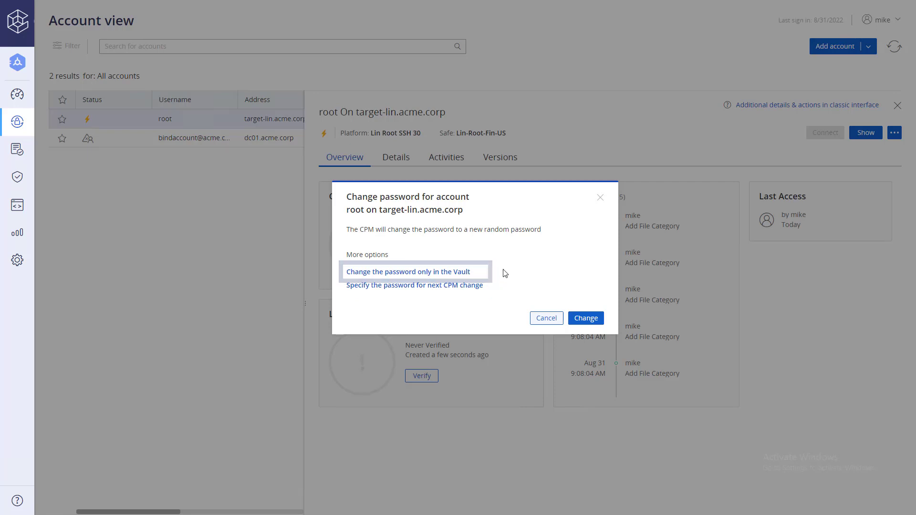
{"action": "left_click", "coordinate": [585, 317]}
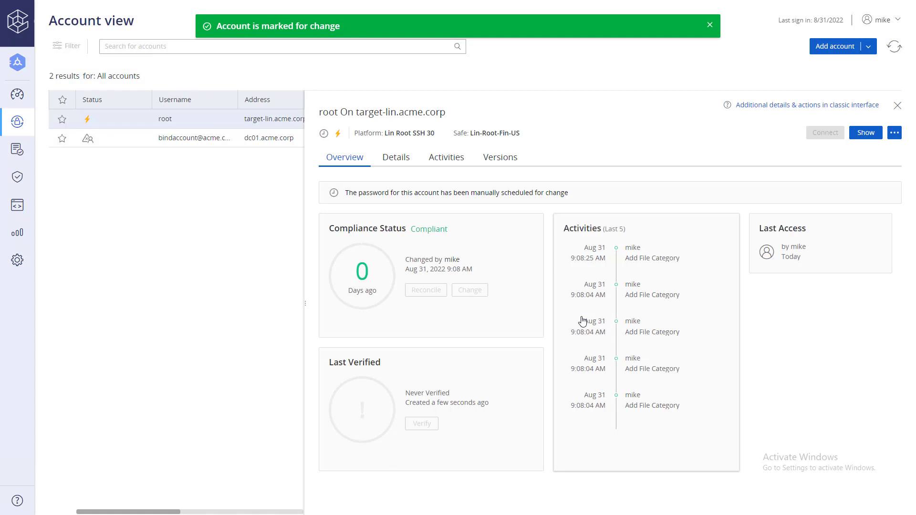
{"action": "left_click", "coordinate": [709, 25]}
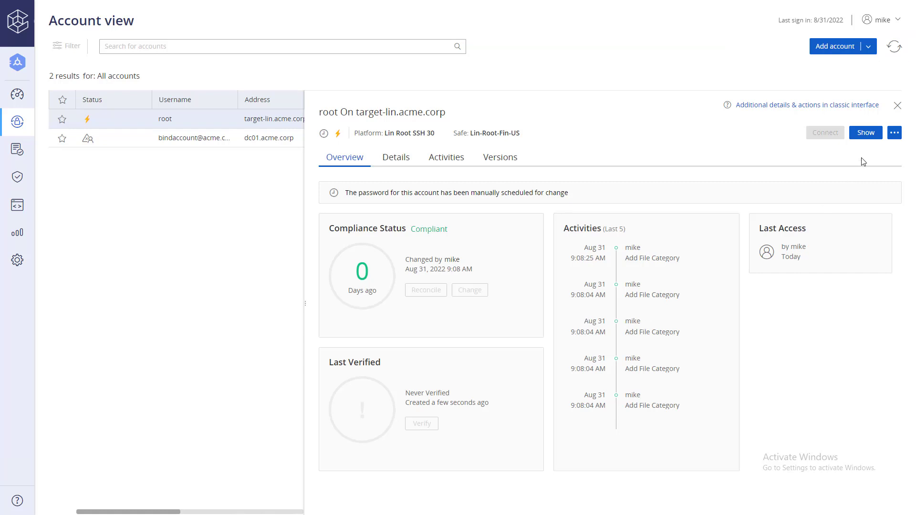
{"action": "left_click", "coordinate": [67, 46]}
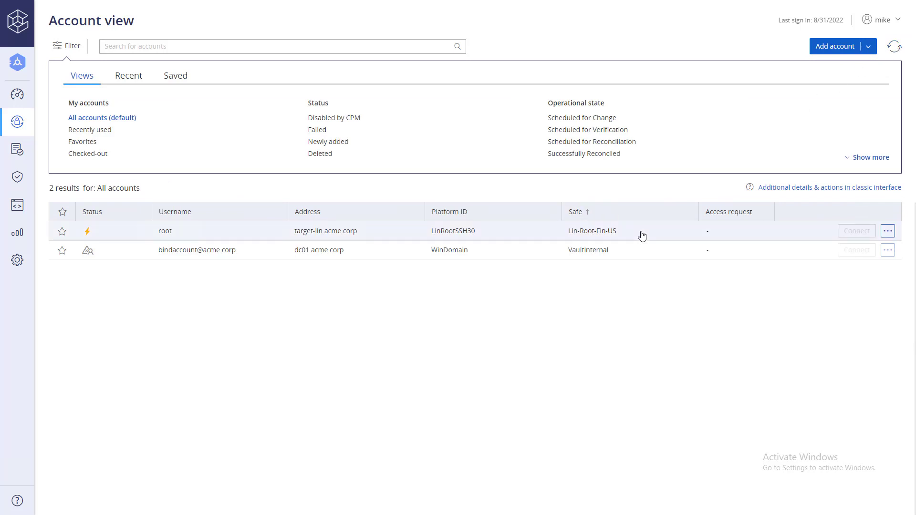
Reveal the root account's password with reason 'Incident', then close the display.
{"action": "left_click", "coordinate": [165, 230]}
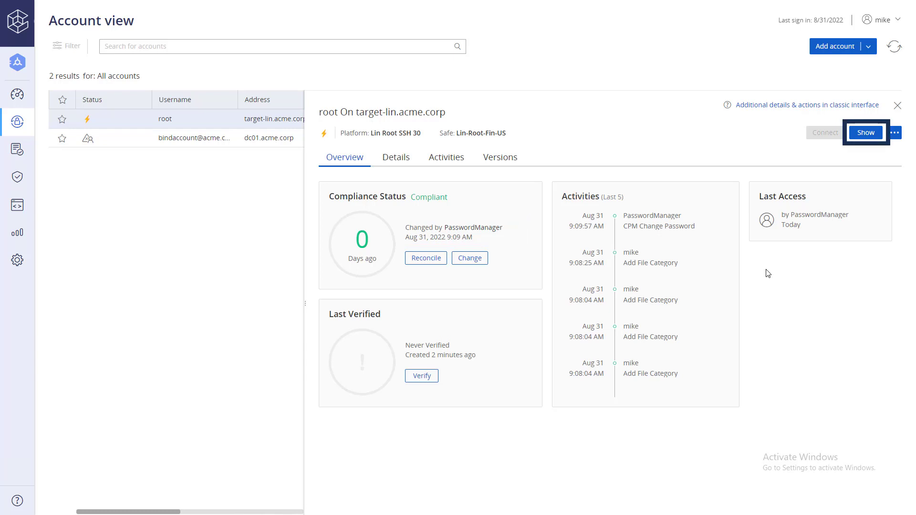
{"action": "mouse_move", "coordinate": [866, 132]}
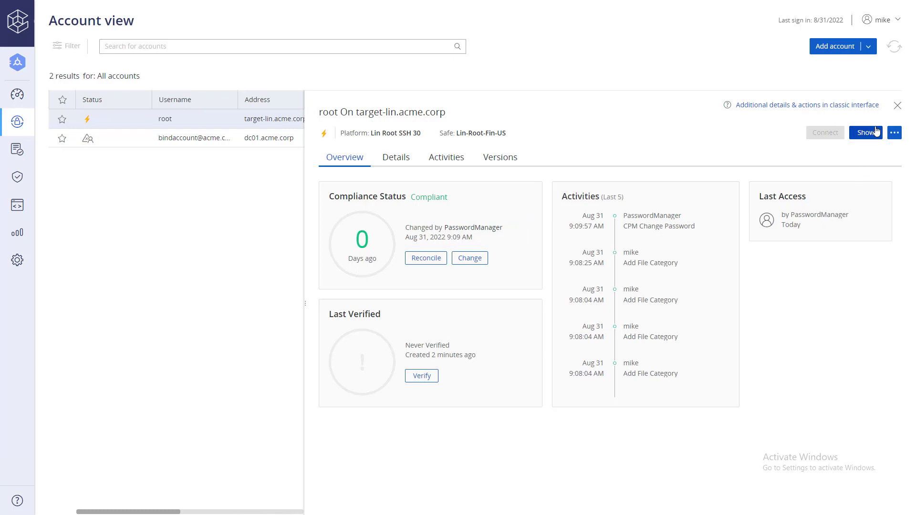
{"action": "left_click", "coordinate": [865, 132]}
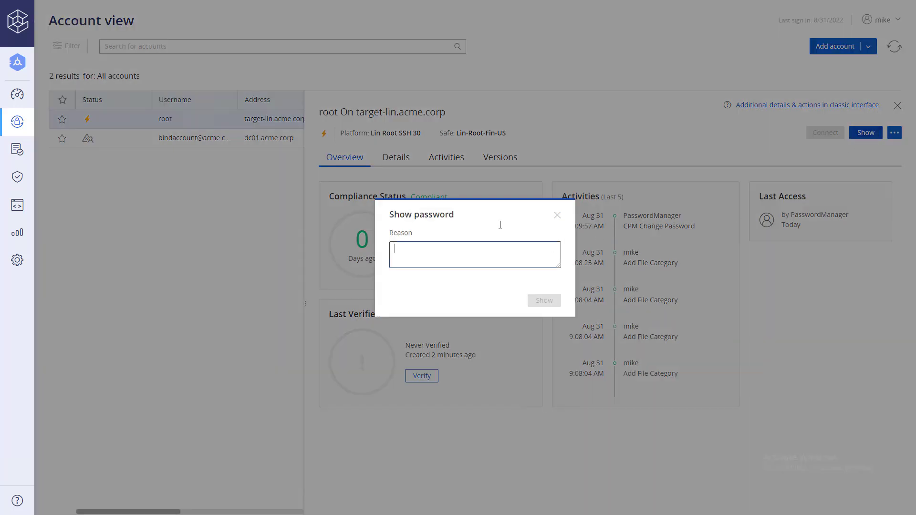
{"action": "type", "text": "Incident"}
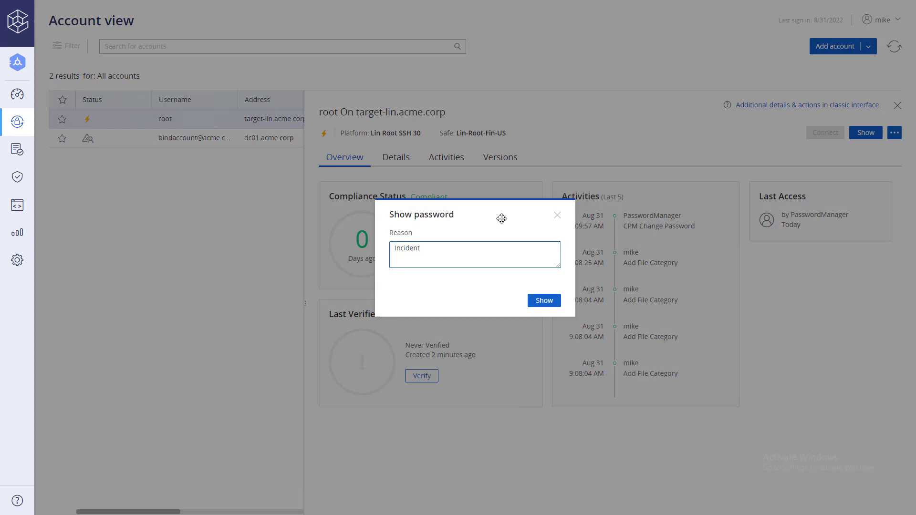
{"action": "left_click", "coordinate": [543, 300]}
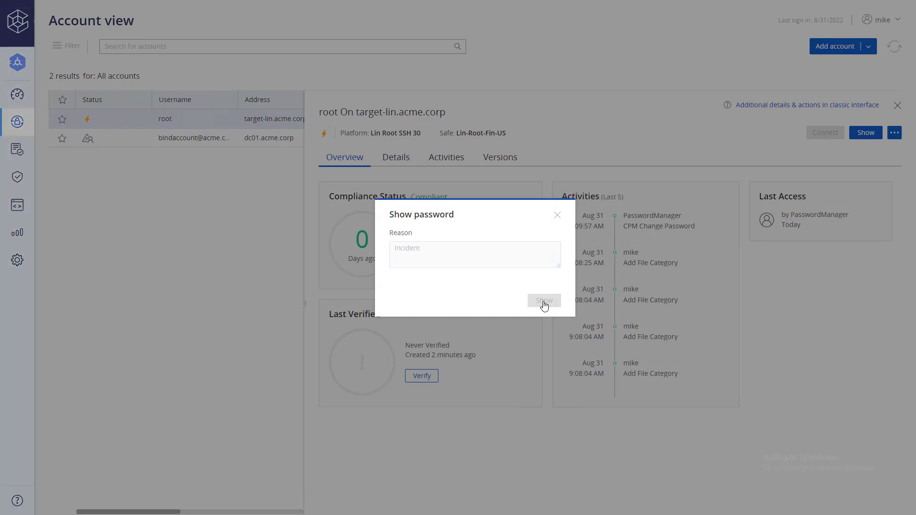
{"action": "left_click", "coordinate": [543, 300]}
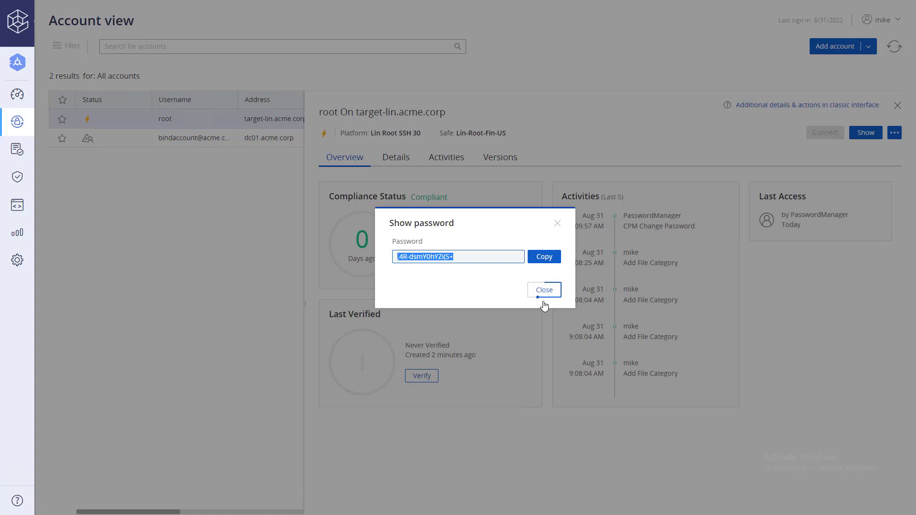
{"action": "left_click", "coordinate": [543, 289]}
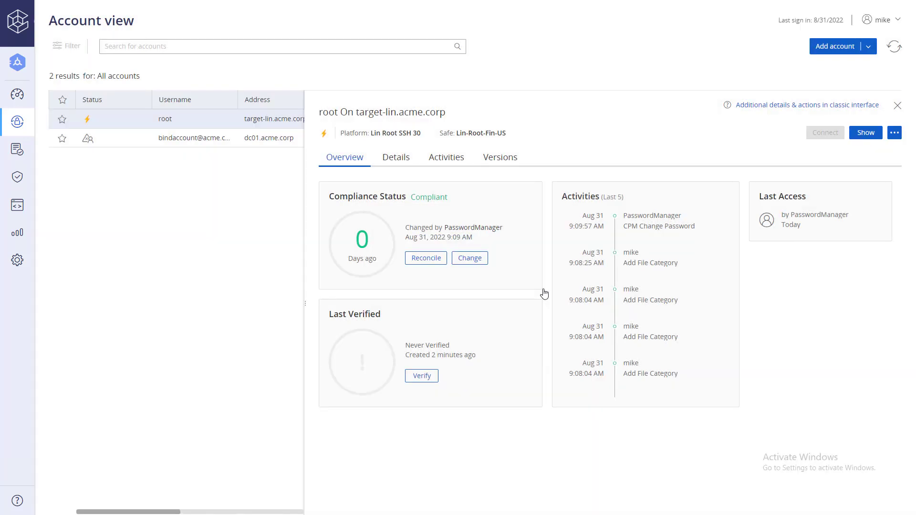
{"action": "mouse_move", "coordinate": [421, 375]}
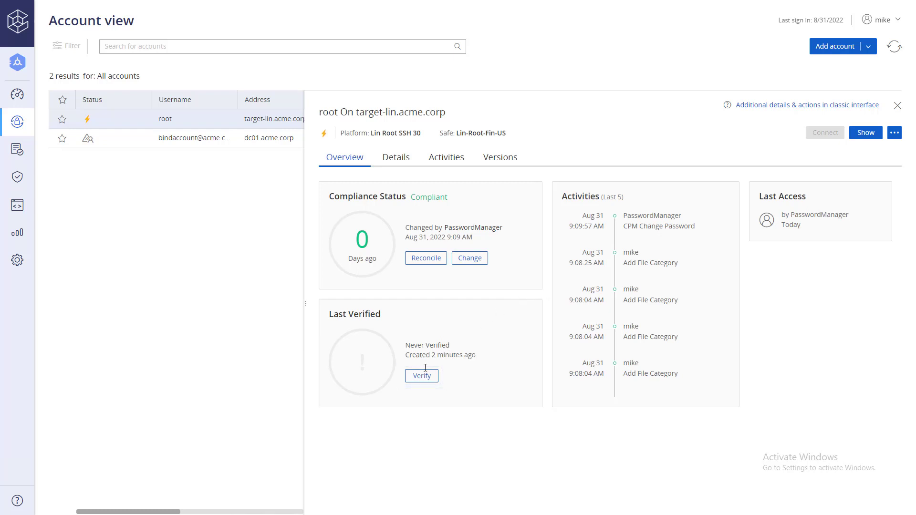
Request verification of the root password, refresh, and reopen the account to check the result.
{"action": "left_click", "coordinate": [421, 375]}
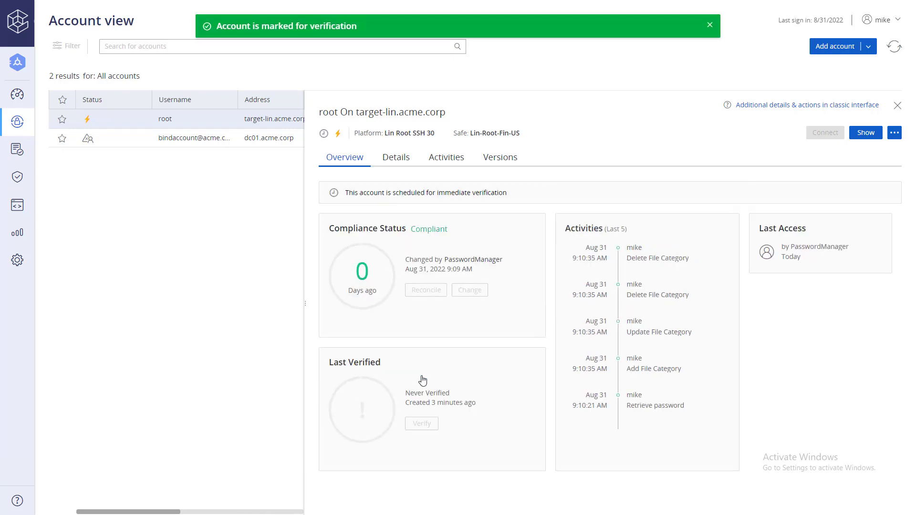
{"action": "left_click", "coordinate": [710, 24]}
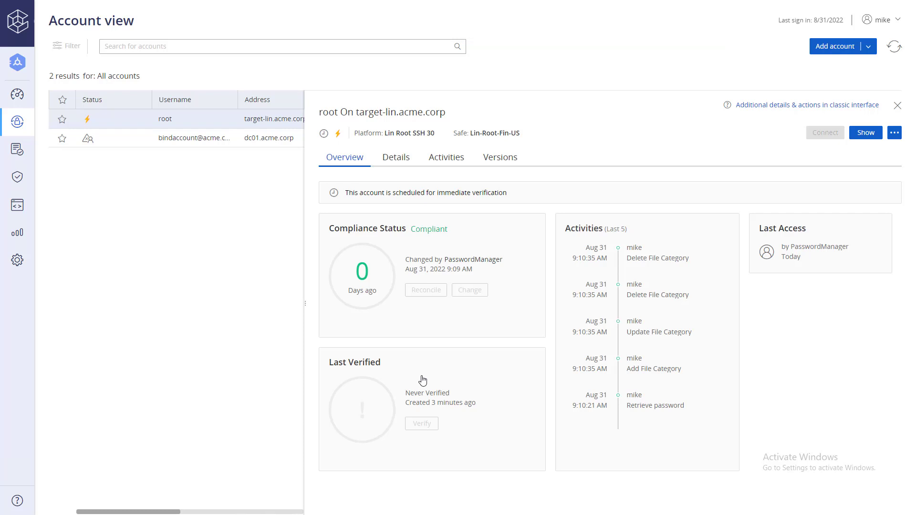
{"action": "mouse_move", "coordinate": [897, 48]}
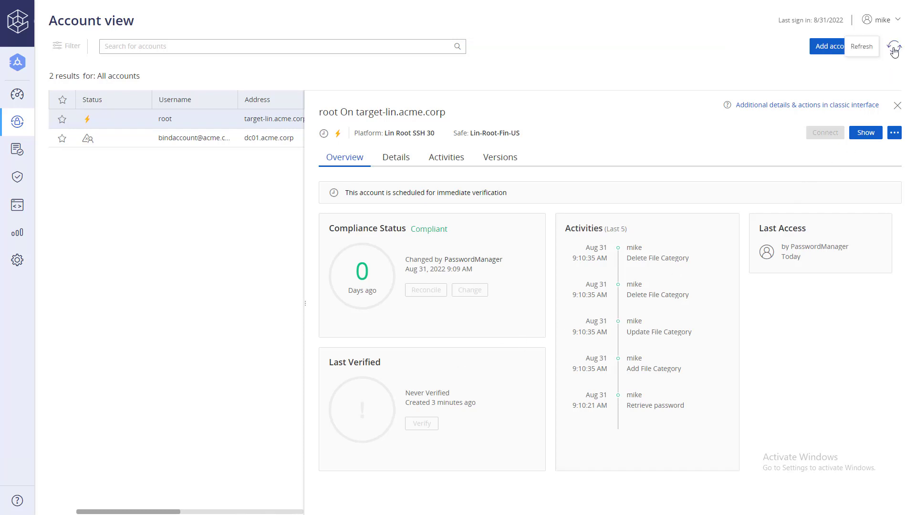
{"action": "left_click", "coordinate": [66, 46]}
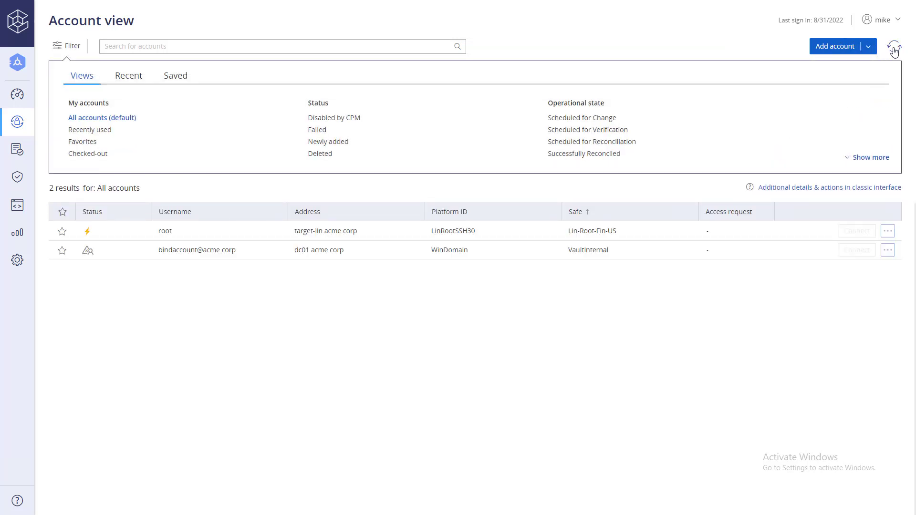
{"action": "left_click", "coordinate": [893, 46]}
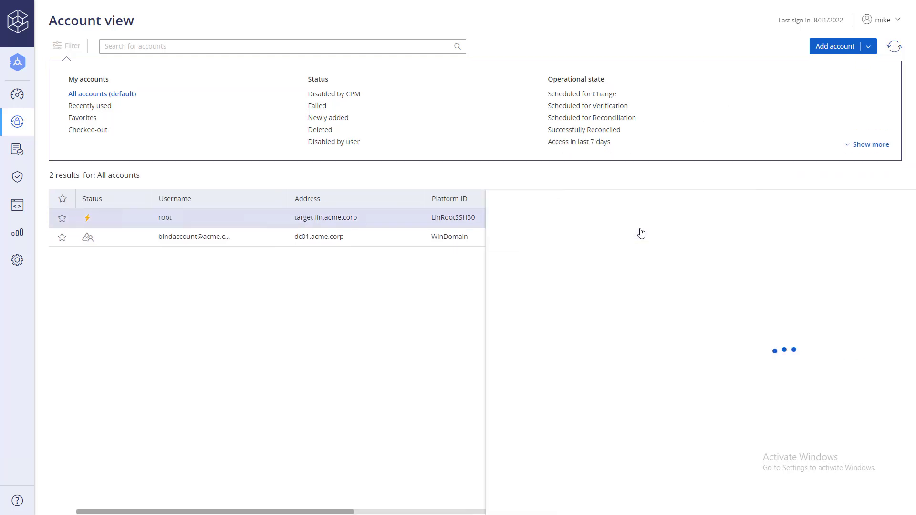
{"action": "left_click", "coordinate": [165, 218]}
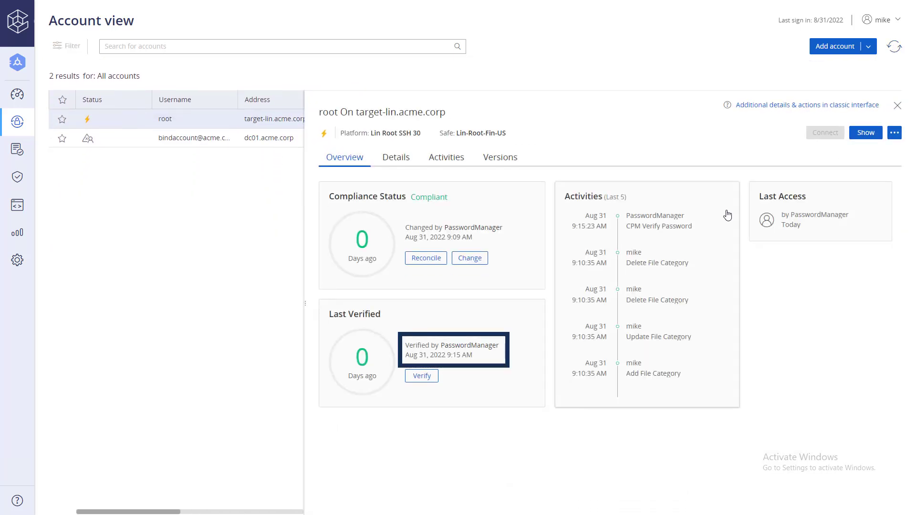